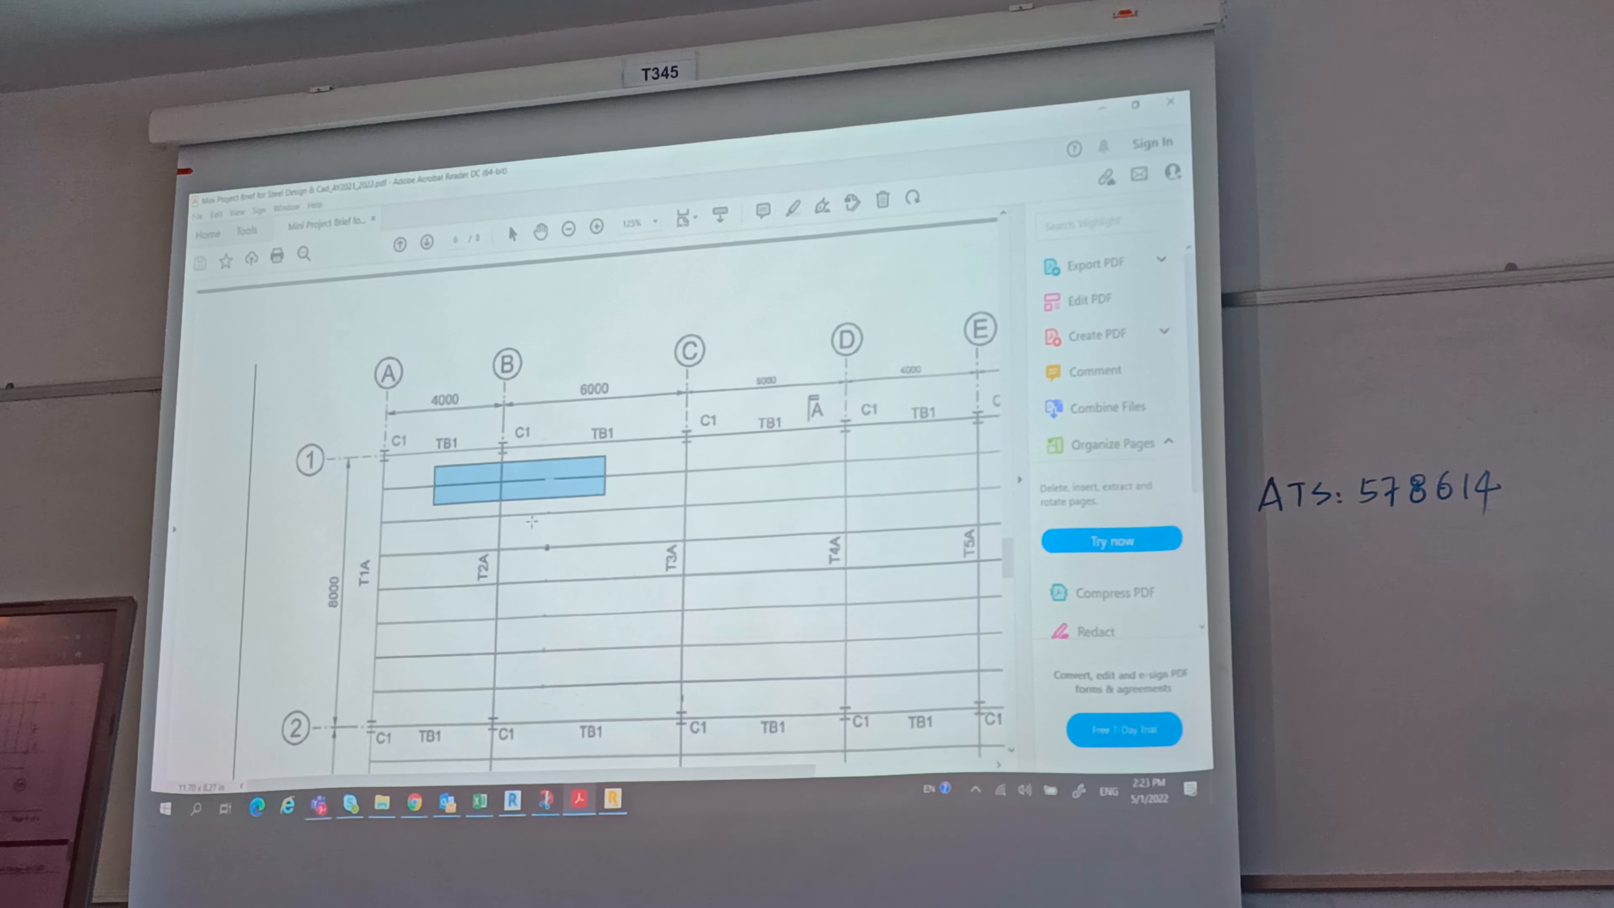
Take a snapshot of the truss layout strip along grid line 3 between grids A and B.
{"action": "scroll", "scroll_direction": "down", "scroll_amount": 3}
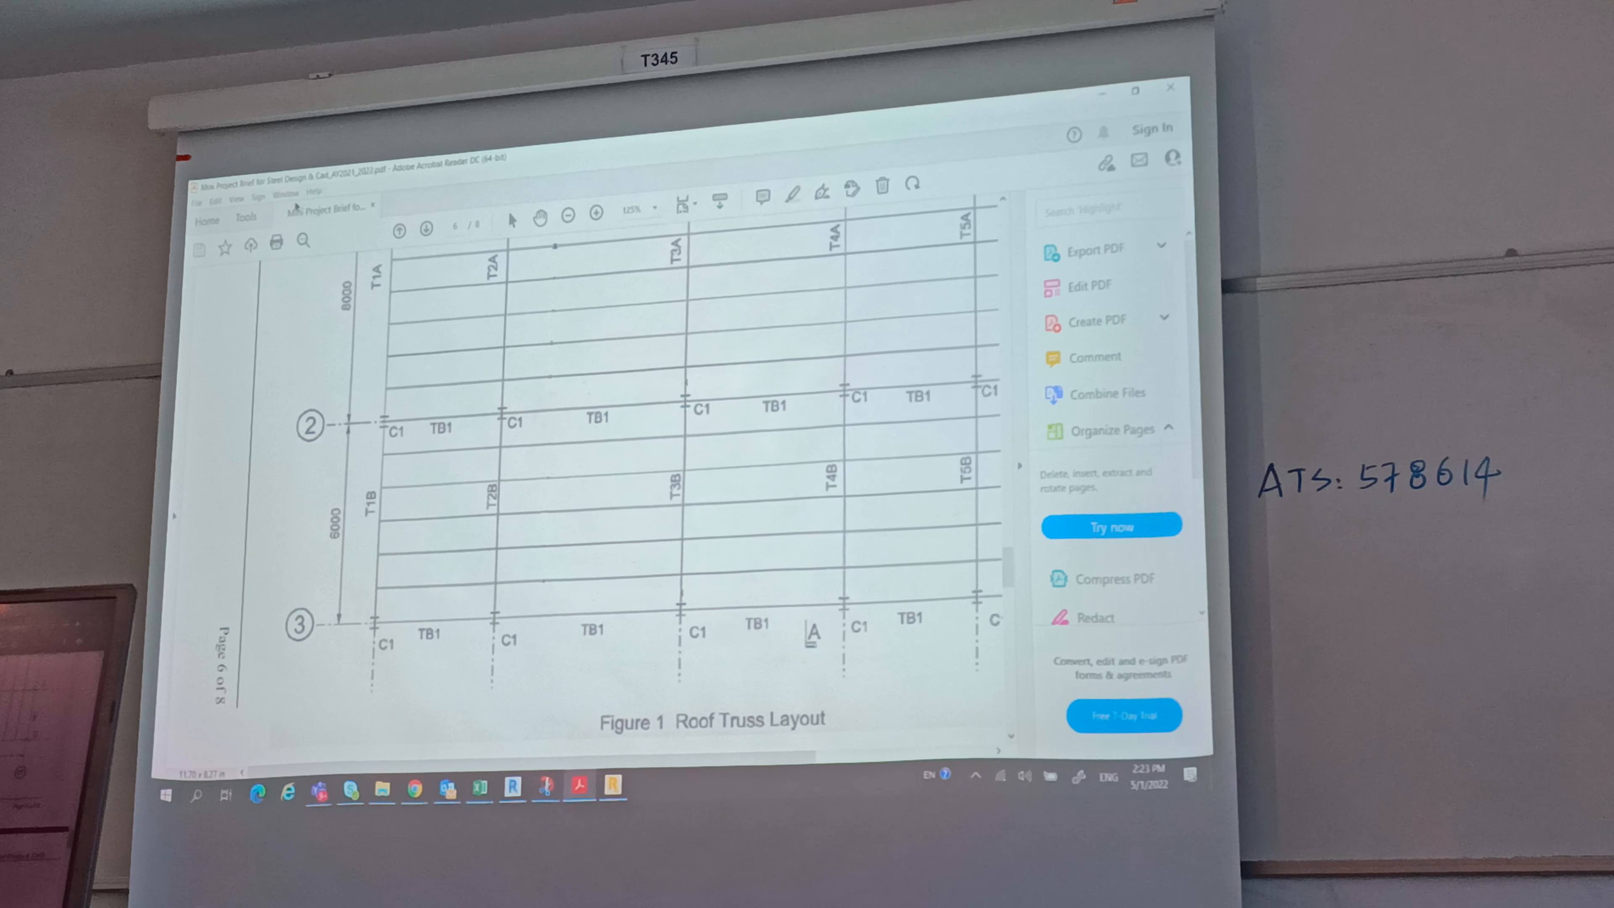
{"action": "left_click", "coordinate": [215, 202]}
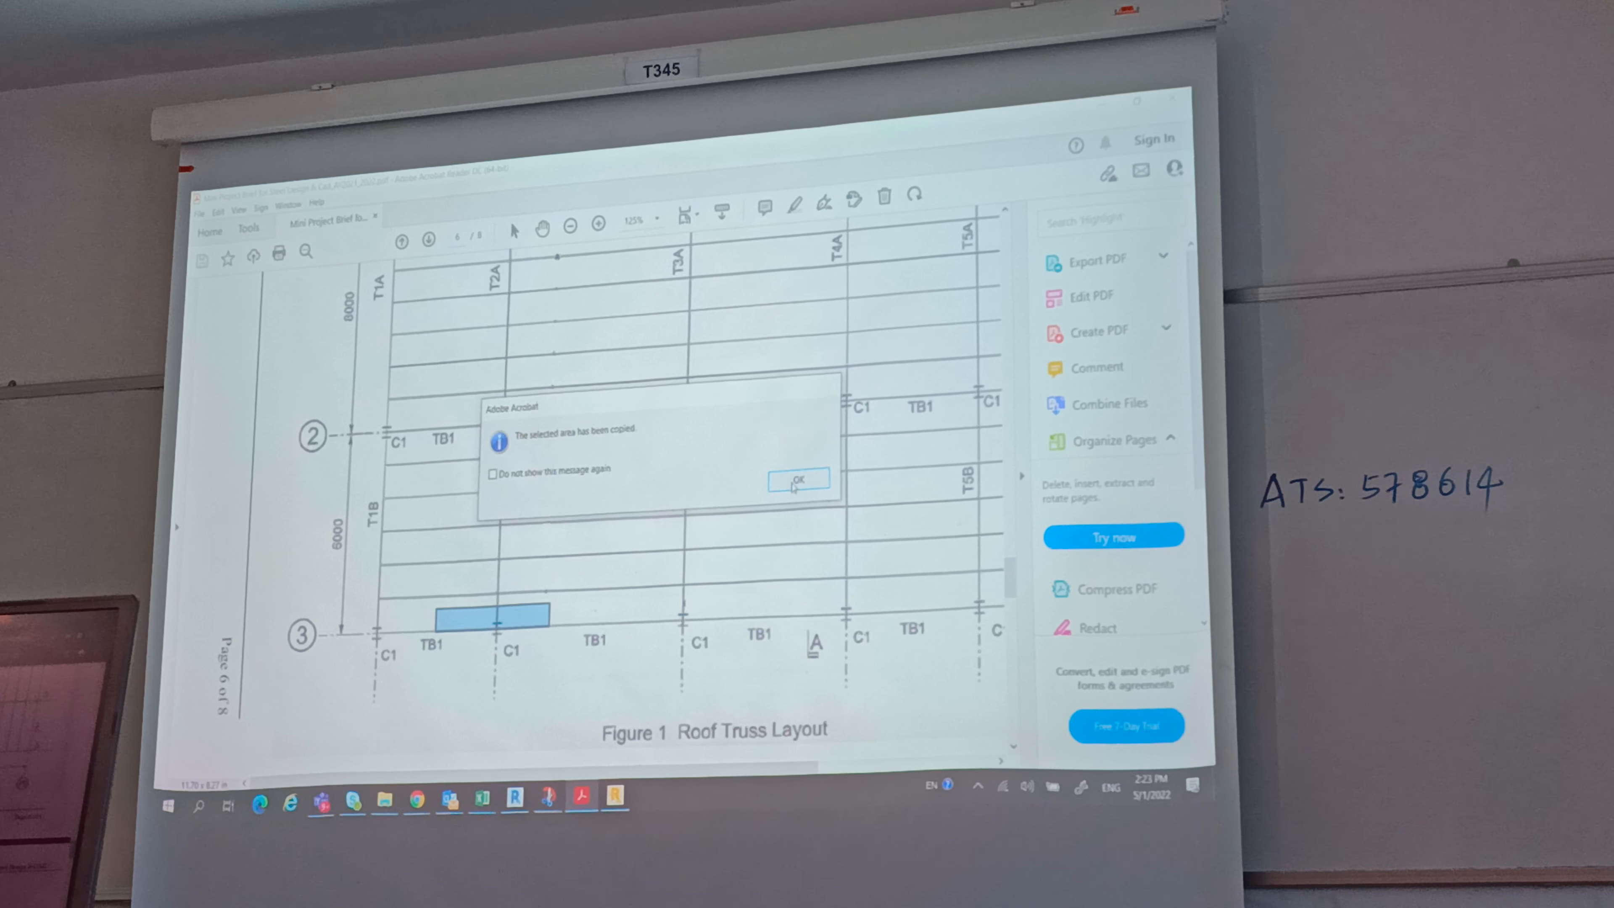
Dismiss the copied-area message and switch to the T5A/T5B load calculation sheet in Excel.
{"action": "left_click", "coordinate": [798, 480]}
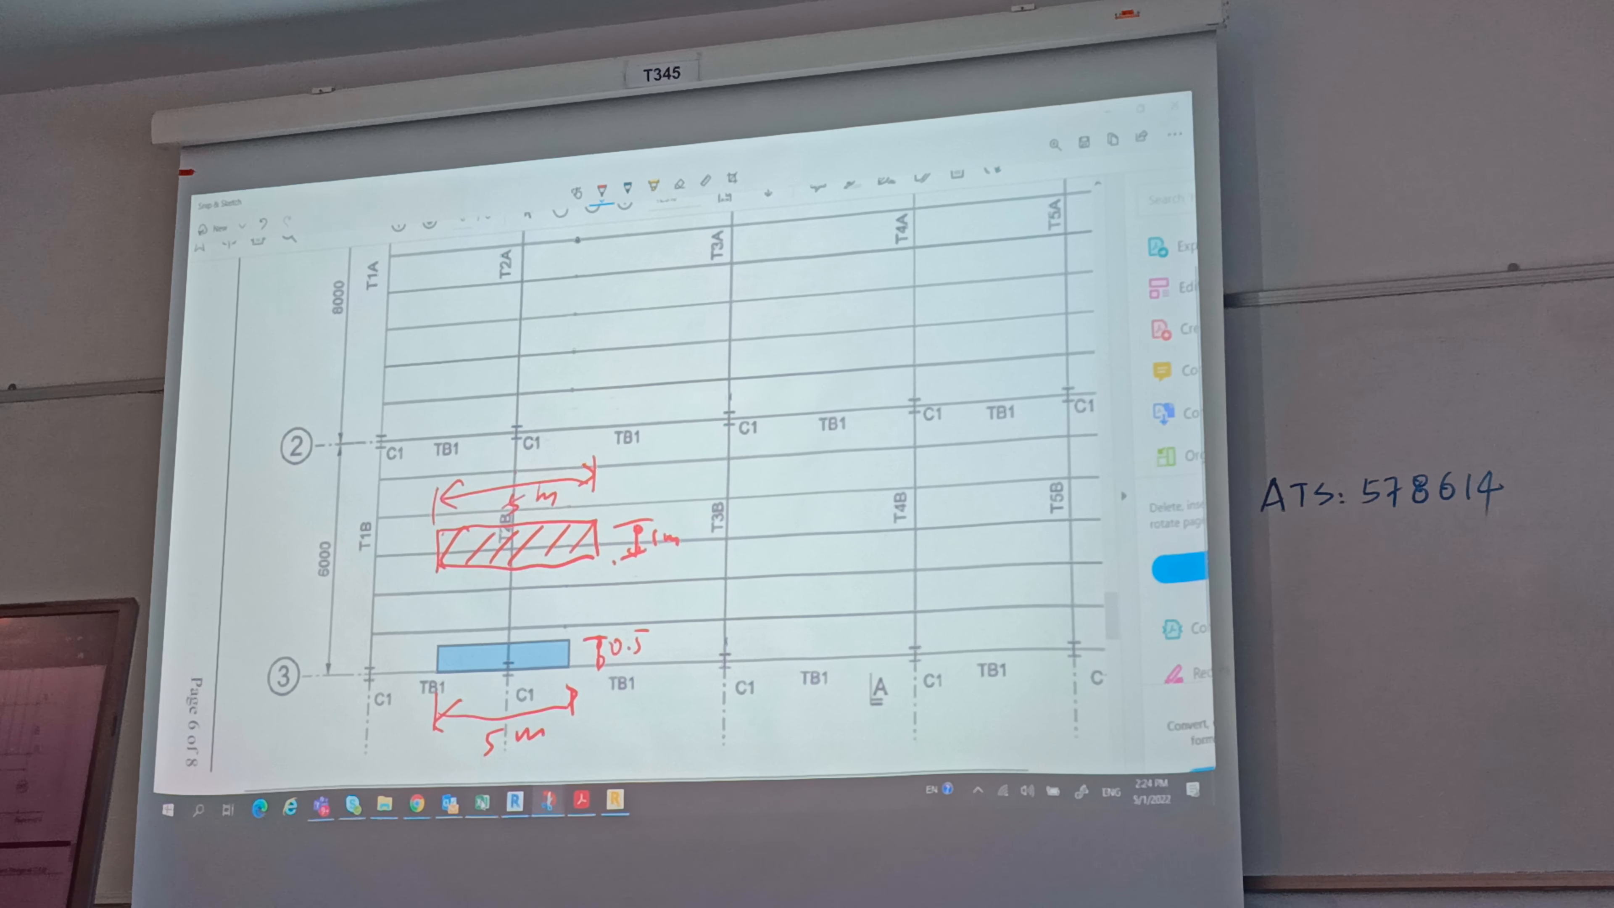
{"action": "left_click", "coordinate": [480, 806]}
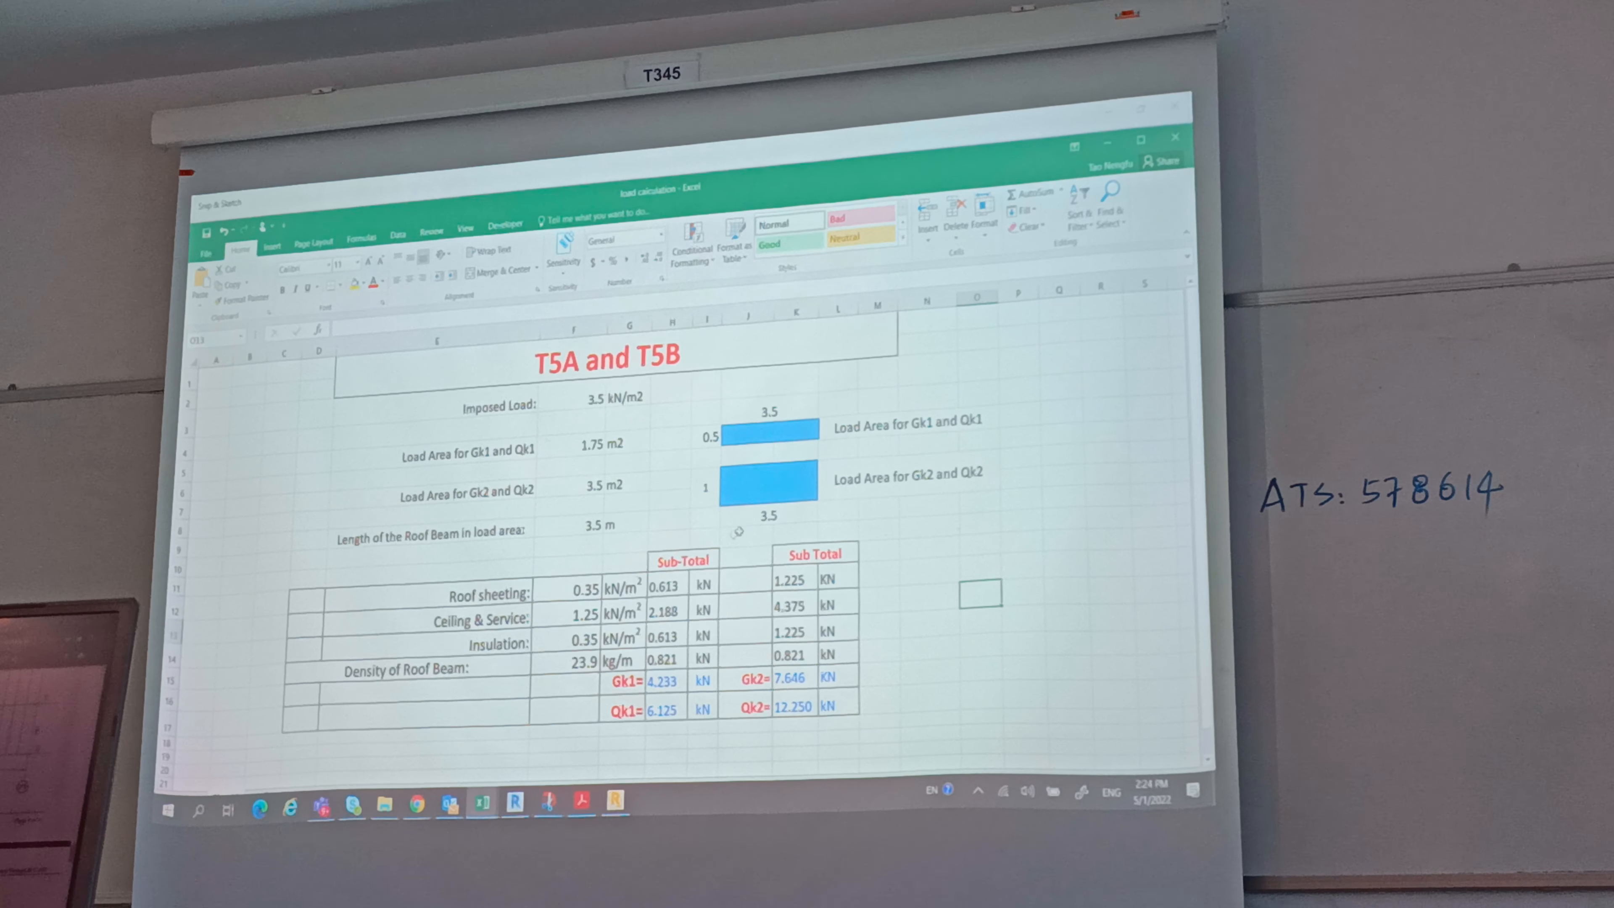